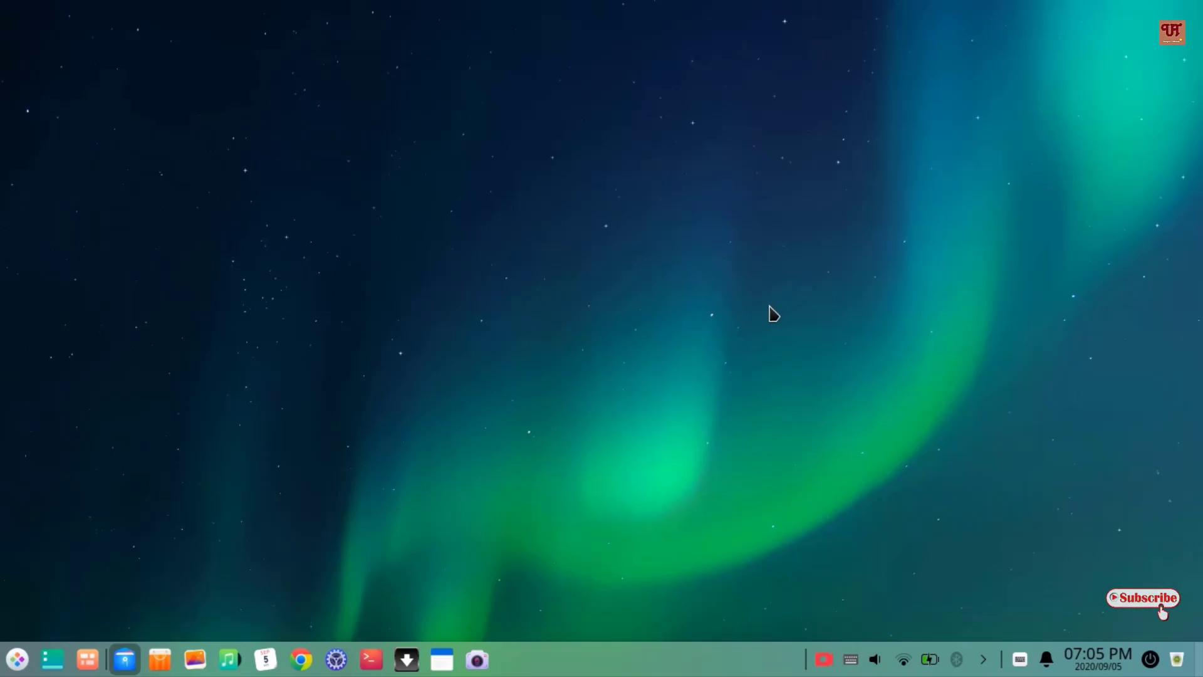
mouse_move(528, 513)
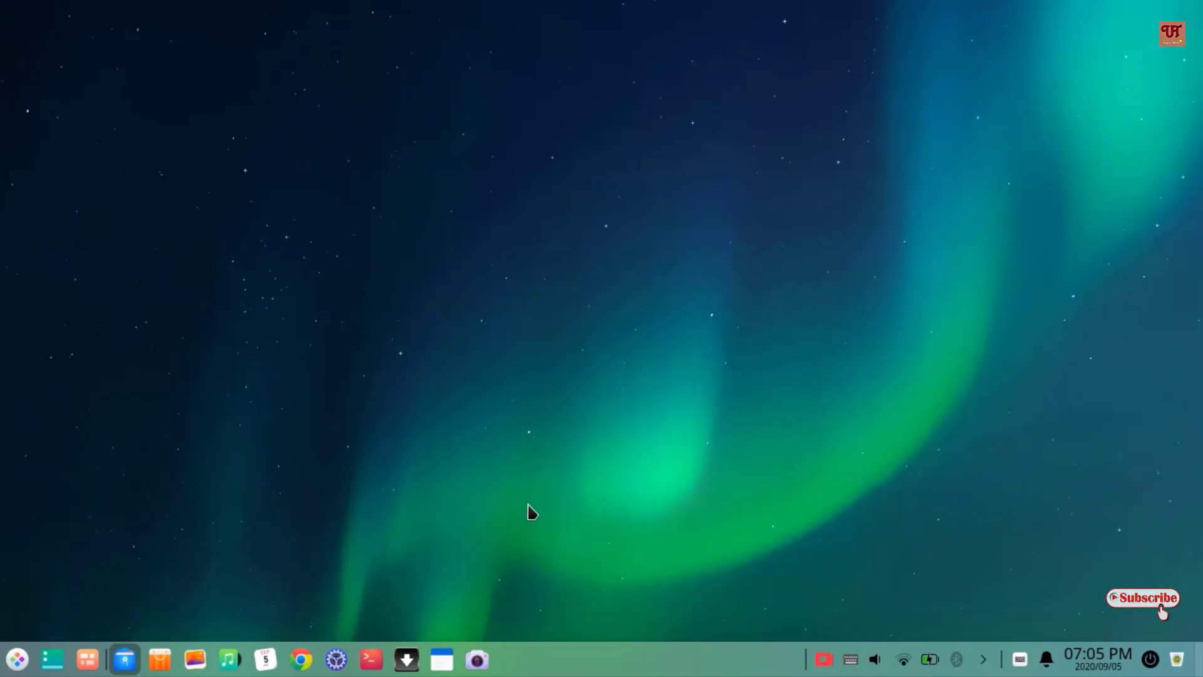
mouse_move(585, 315)
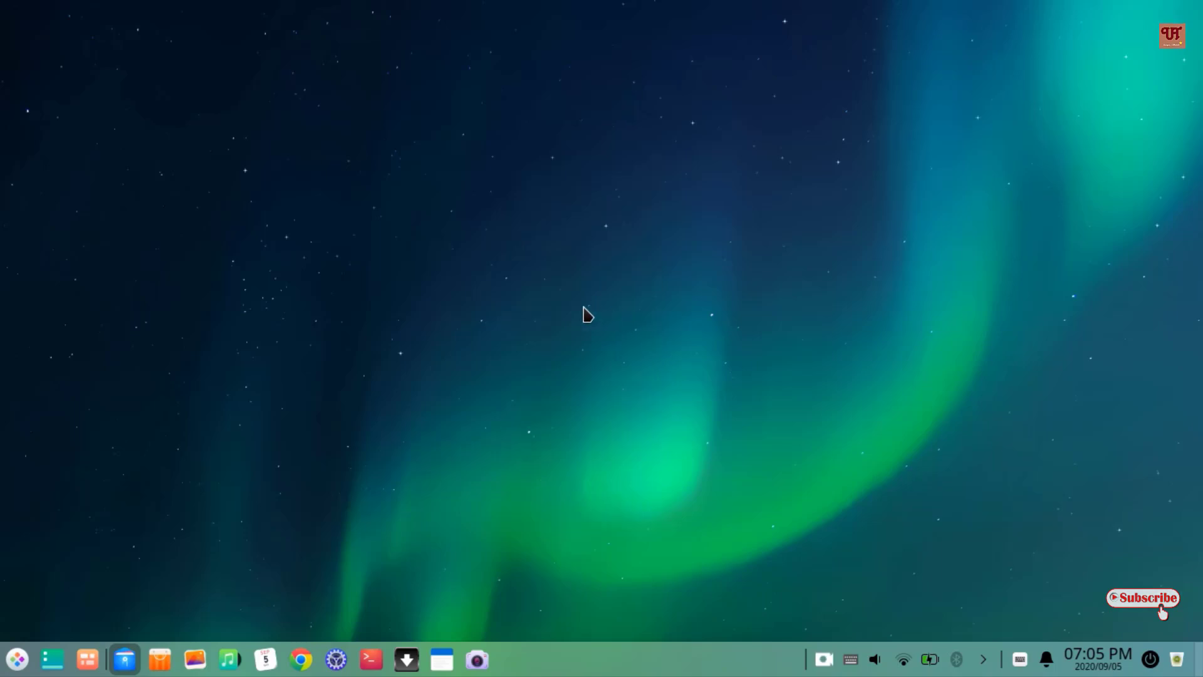
mouse_move(517, 422)
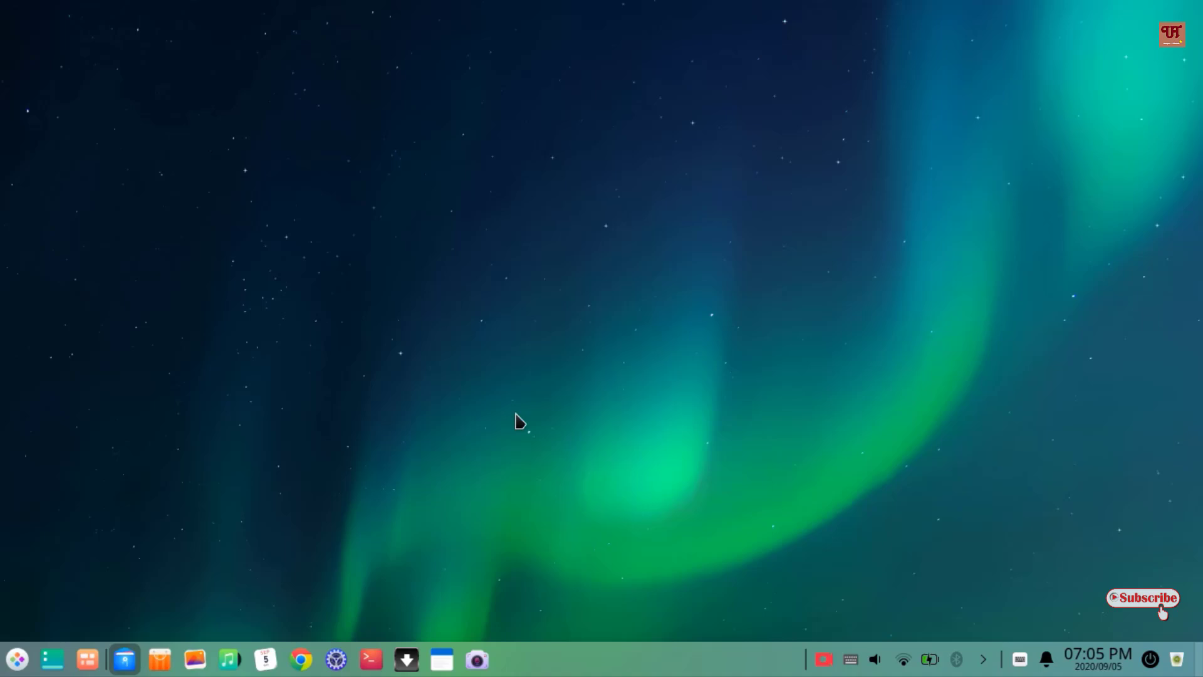
mouse_move(561, 450)
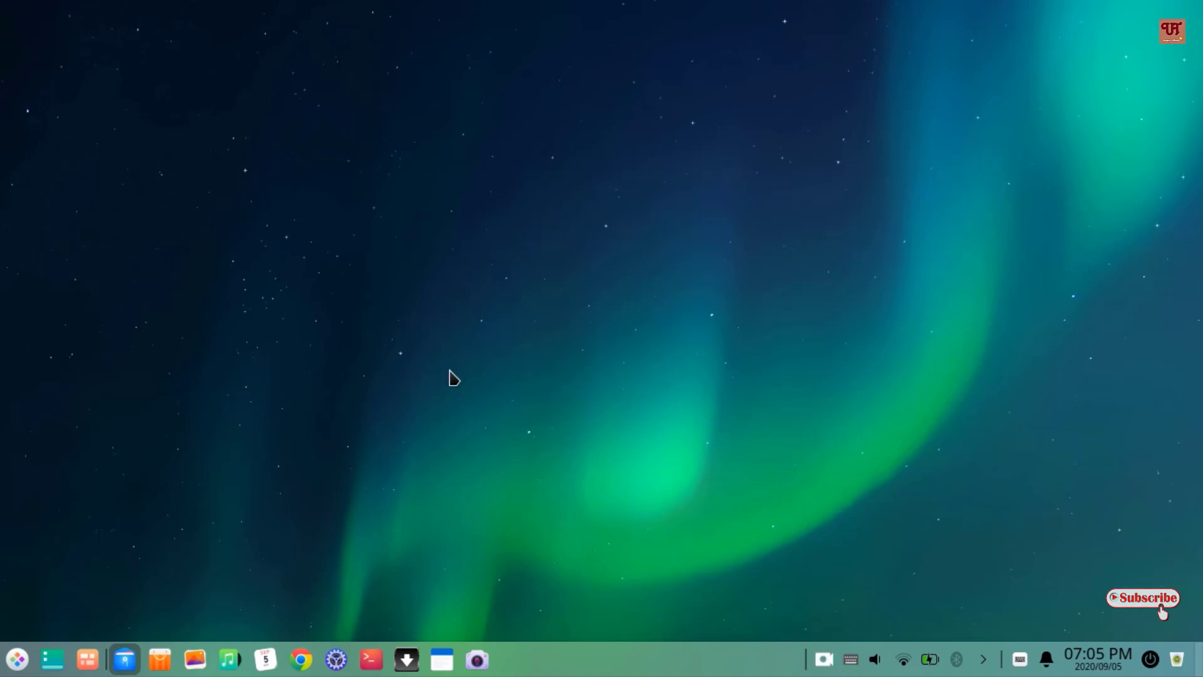
mouse_move(125, 650)
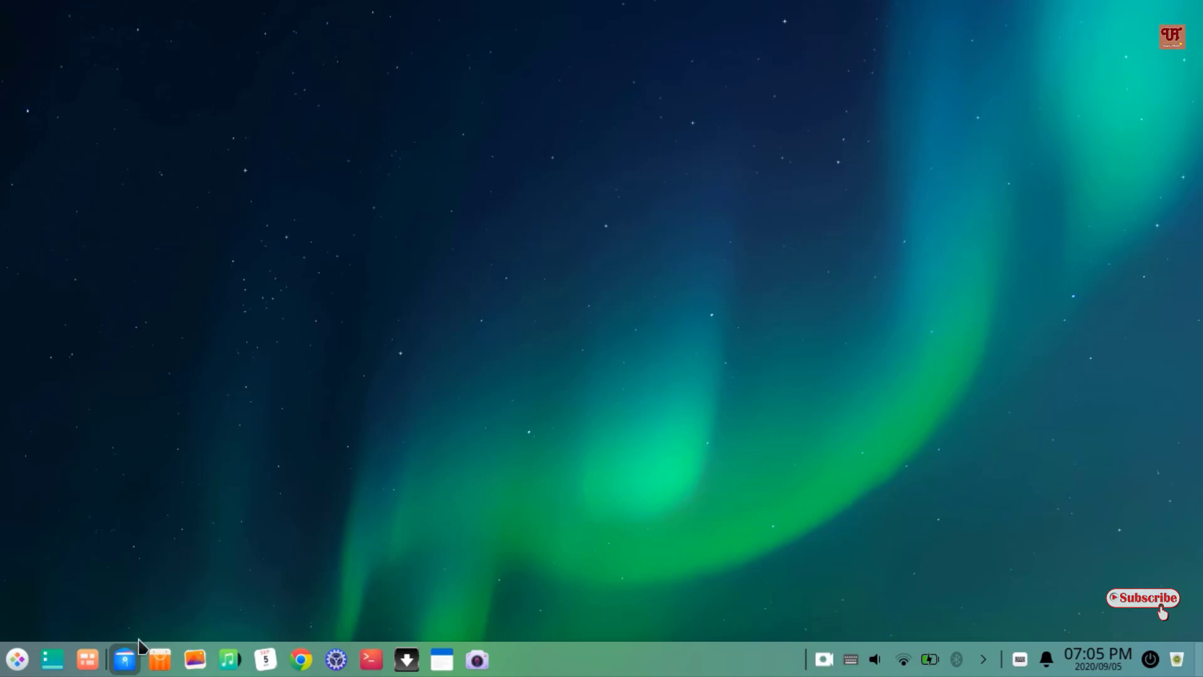
Step: Extract the xdm tar.xz archive in Downloads here, creating the xdm-setup-7.2.11 folder
click(123, 660)
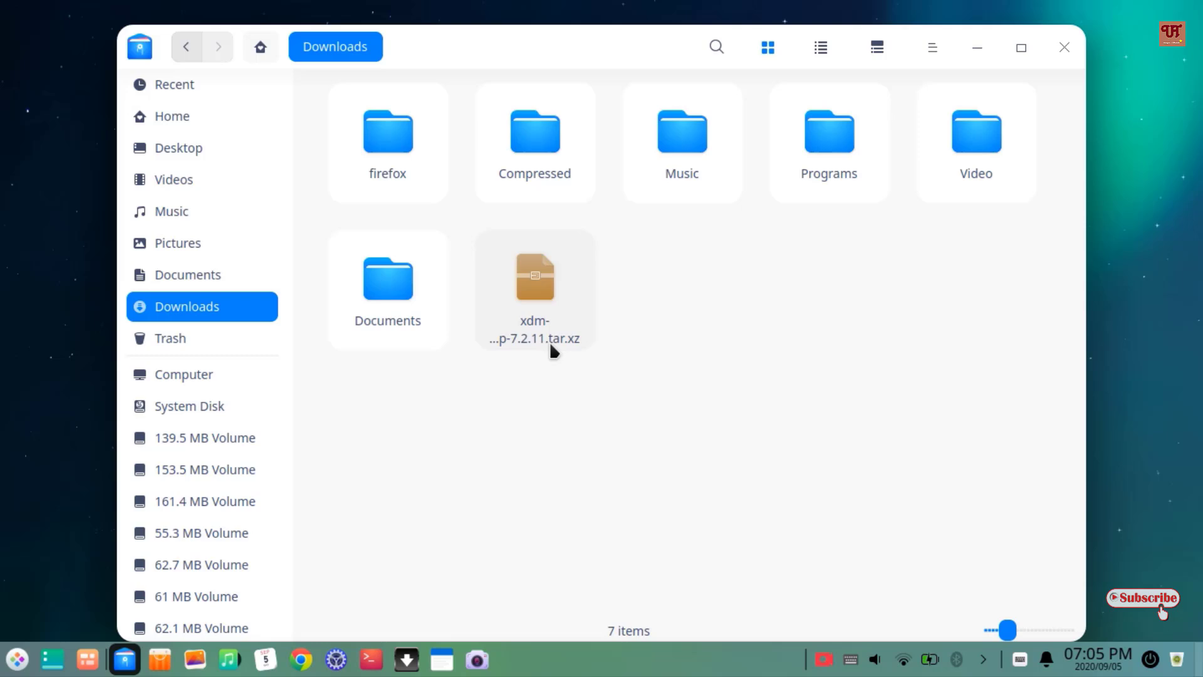
mouse_move(553, 320)
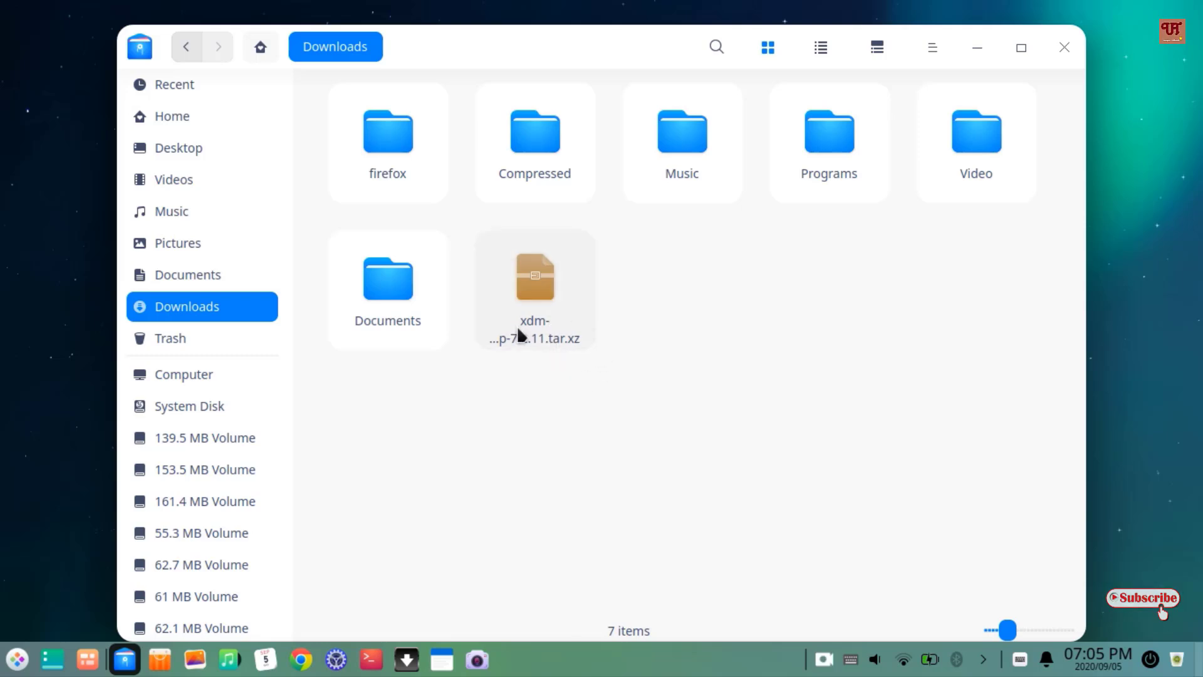
mouse_move(599, 268)
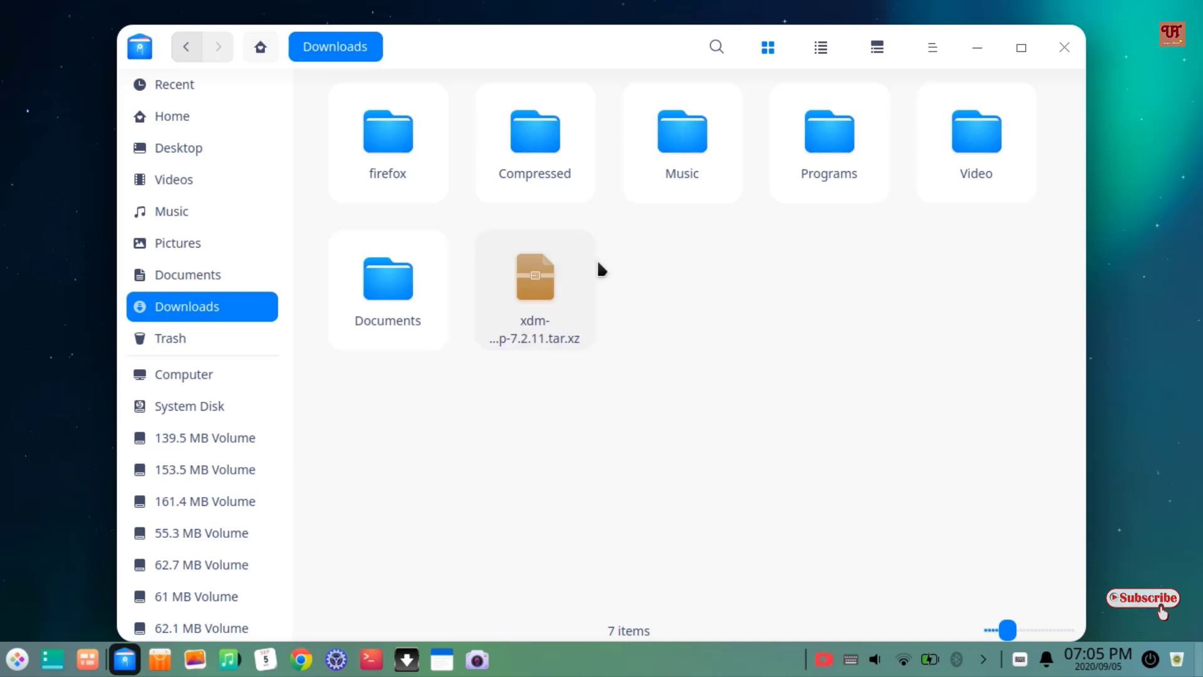
mouse_move(544, 295)
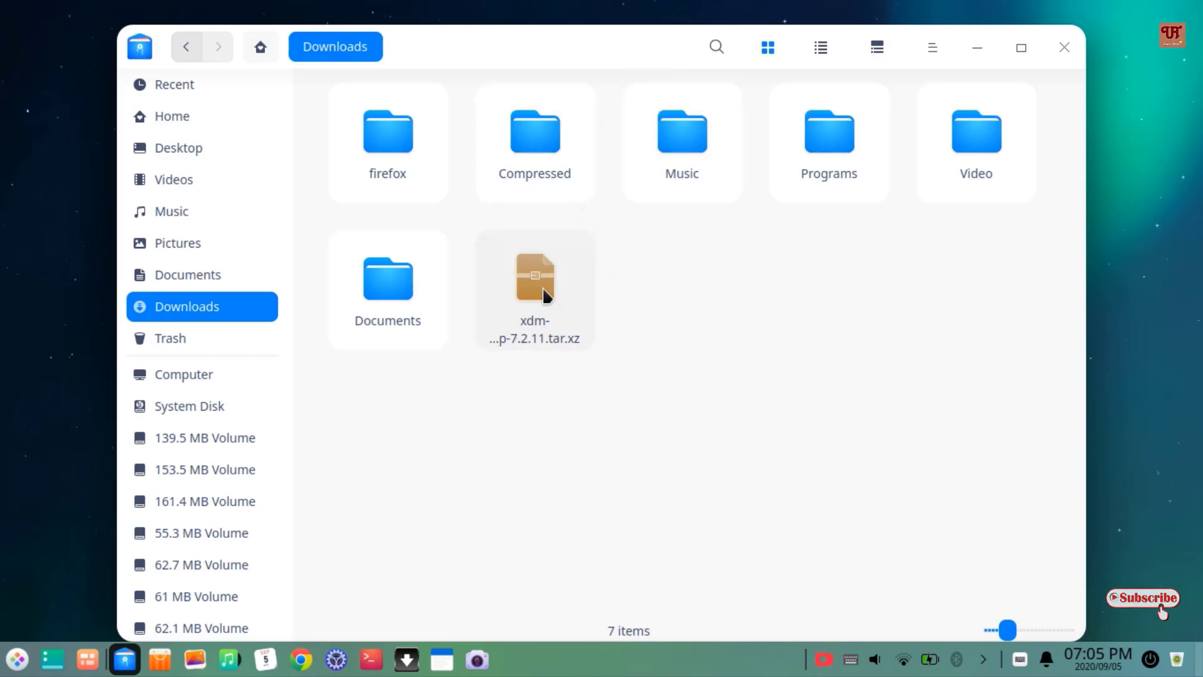
right_click(536, 282)
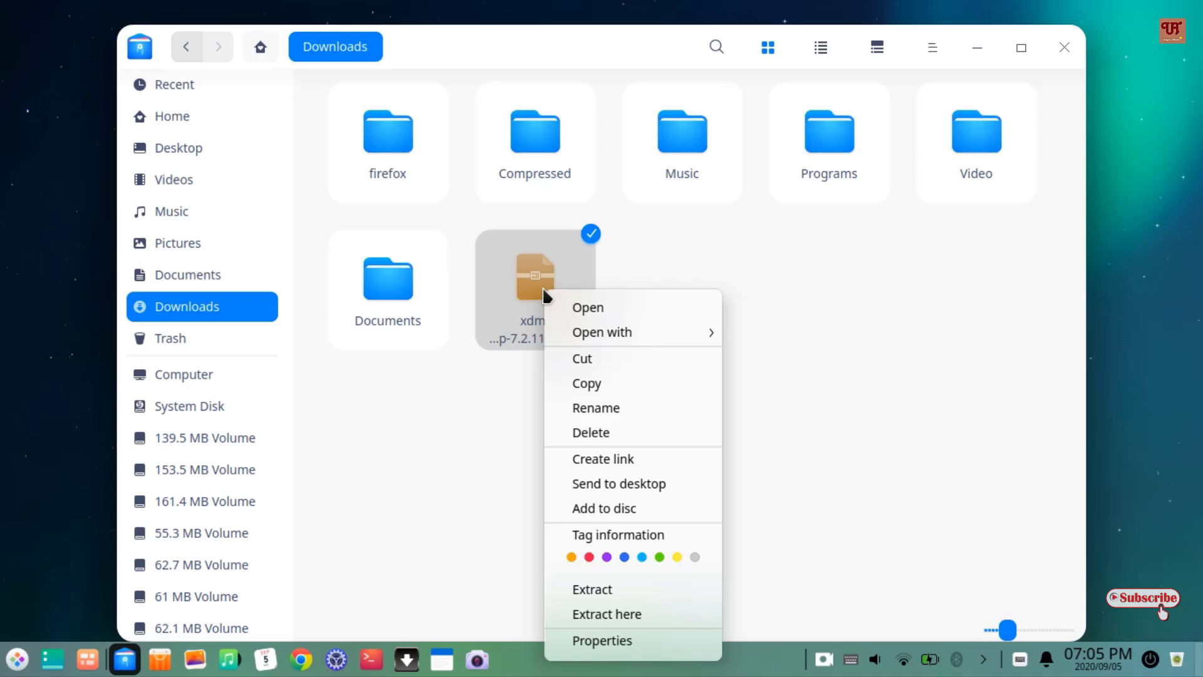
click(591, 589)
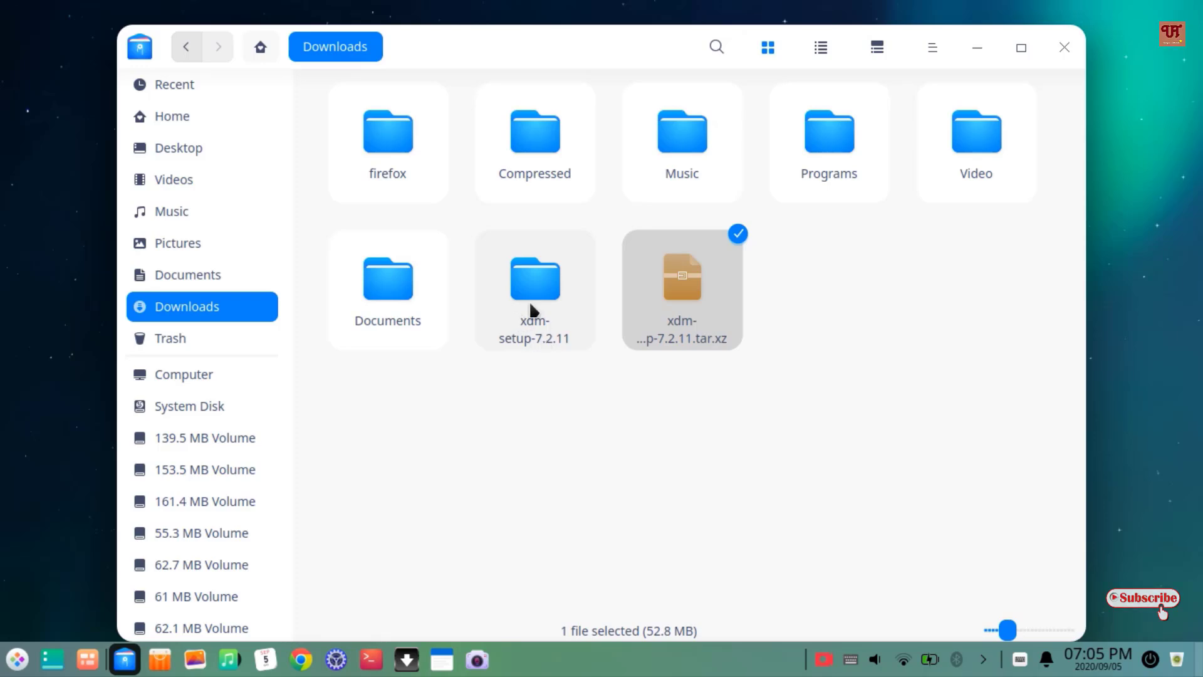
Step: View install.sh and readme.txt inside xdm-setup-7.2.11, then close the file manager
double_click(534, 276)
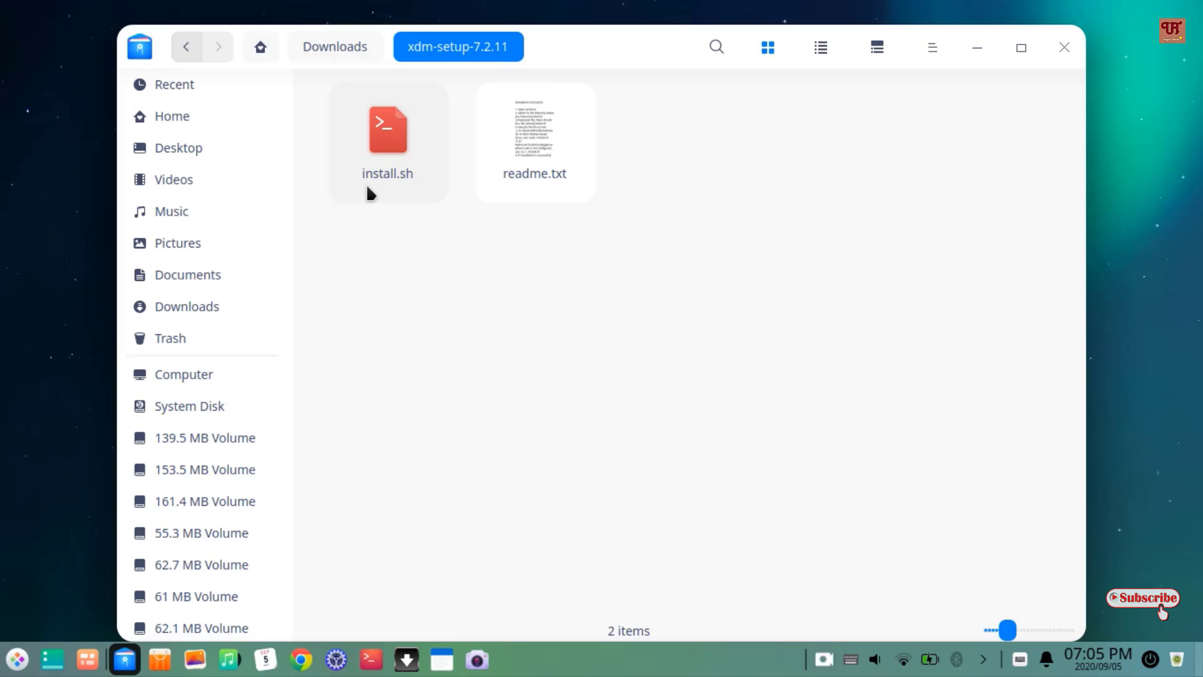
mouse_move(401, 117)
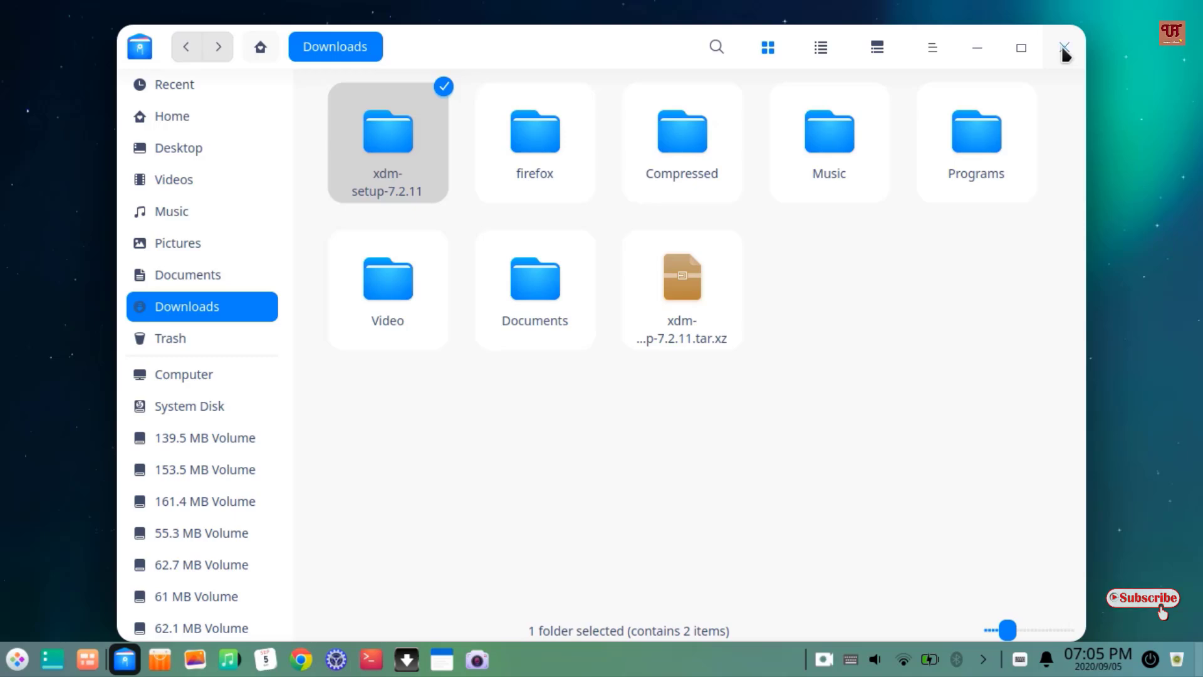
click(1064, 48)
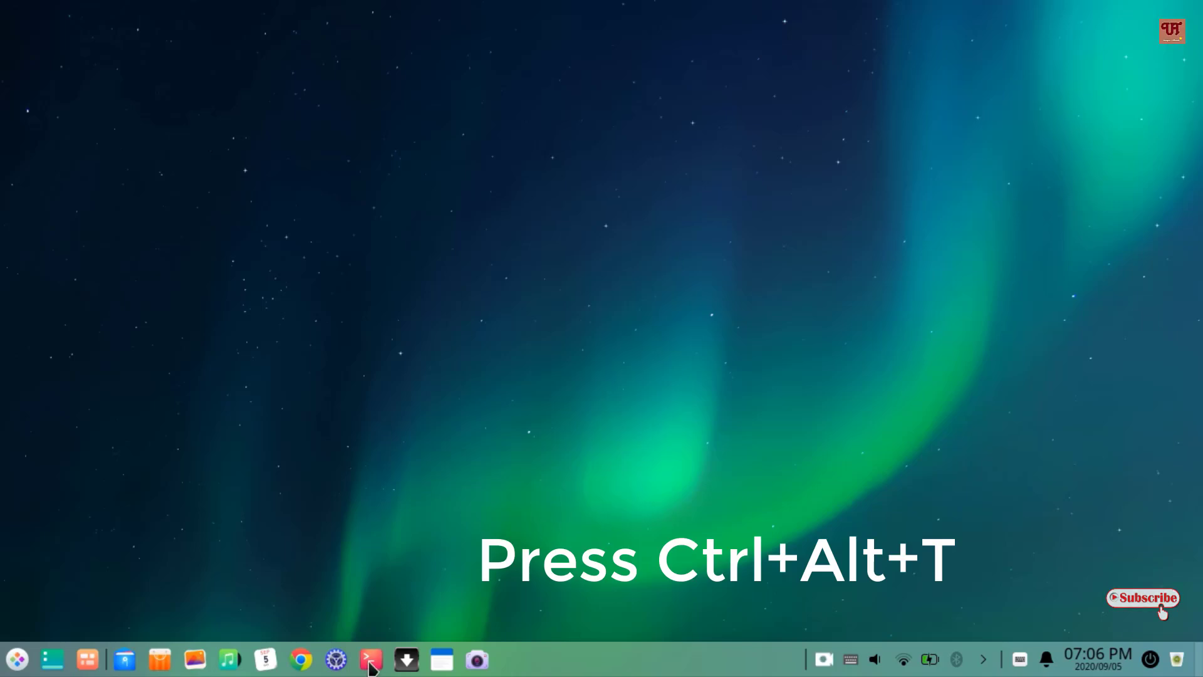
Step: Launch a new Deepin Terminal window with Ctrl+Alt+T
click(14, 657)
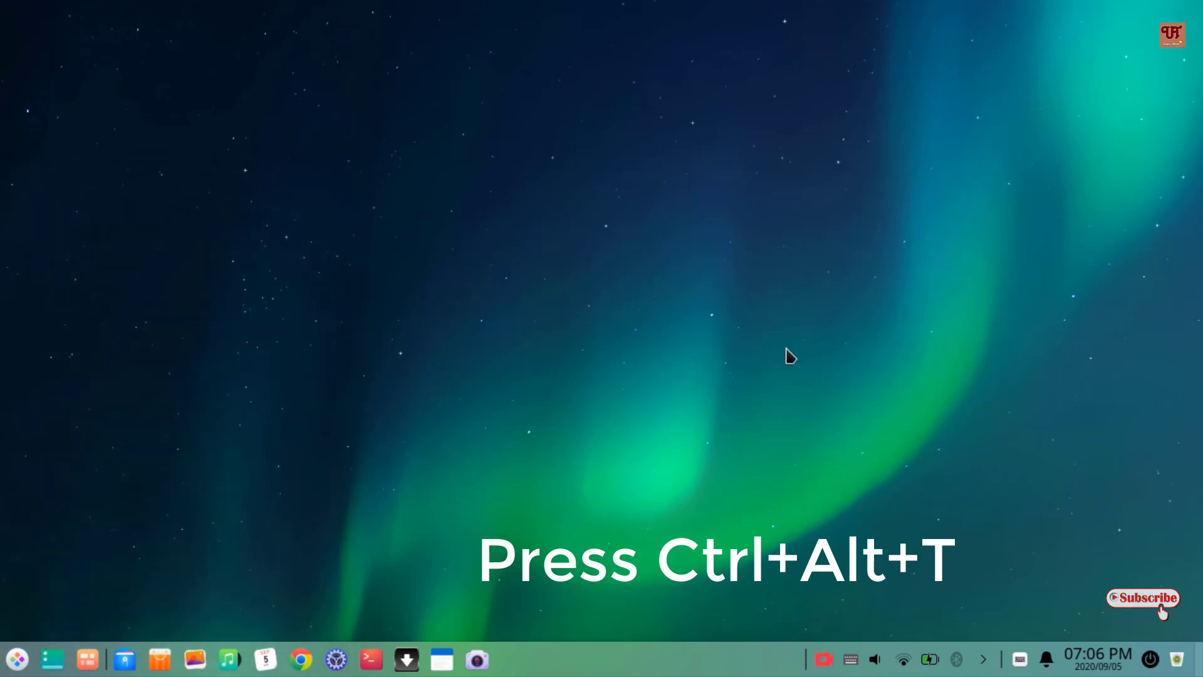
mouse_move(741, 395)
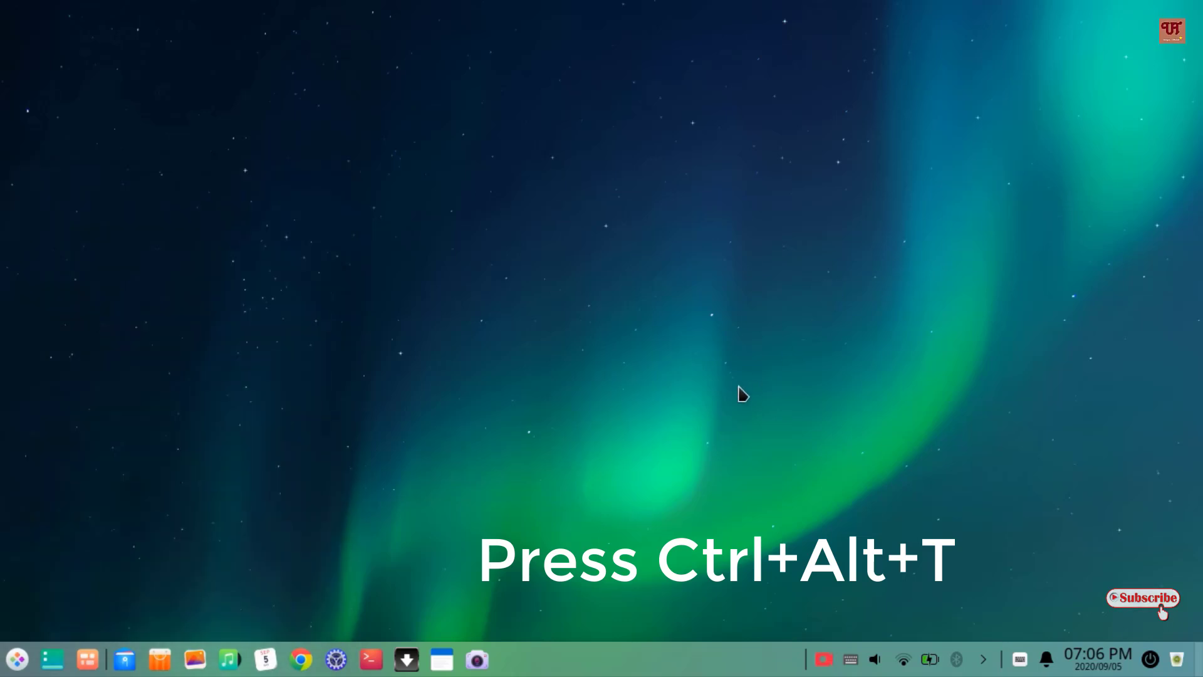
key(Ctrl+Alt+T)
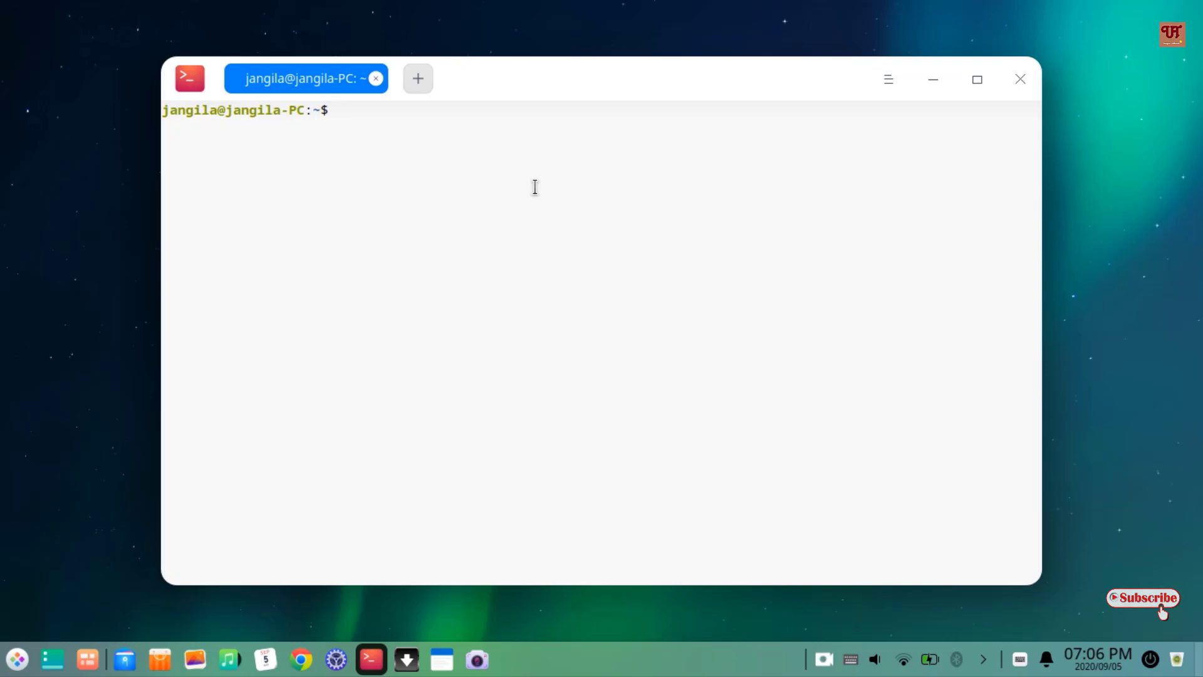
Step: Run cd Downloads and ls to list xdm-setup-7.2.11 and its tar.xz archive
text(cd Do)
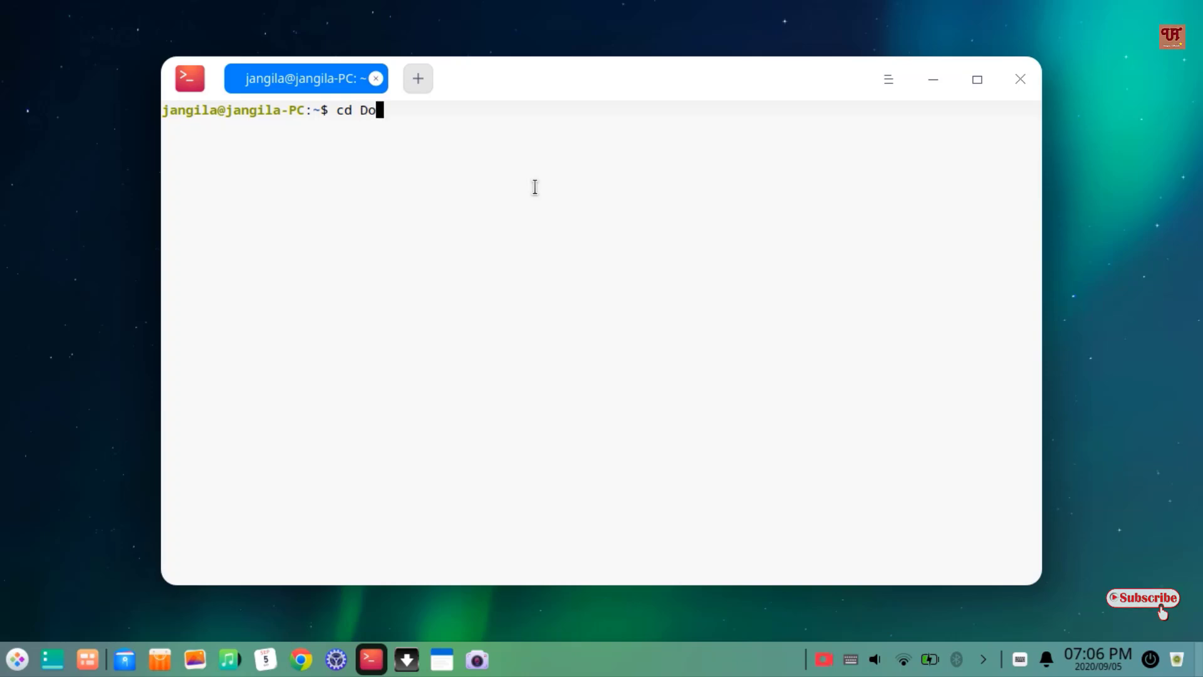
text(wnloads)
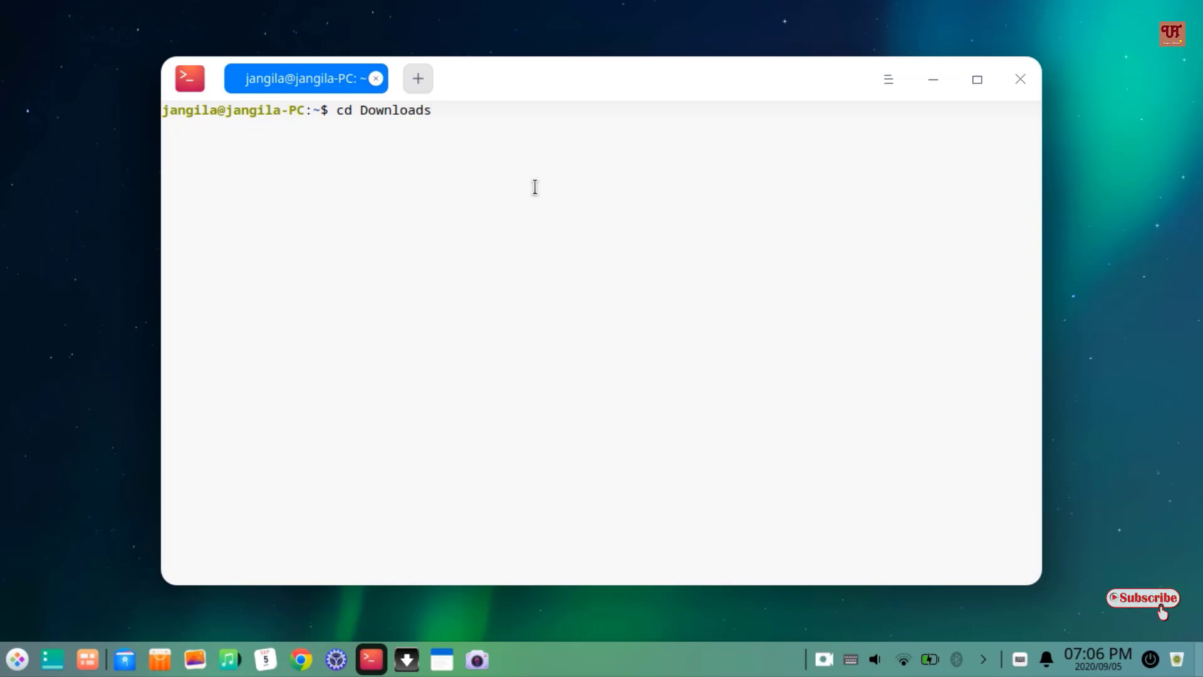
mouse_move(454, 142)
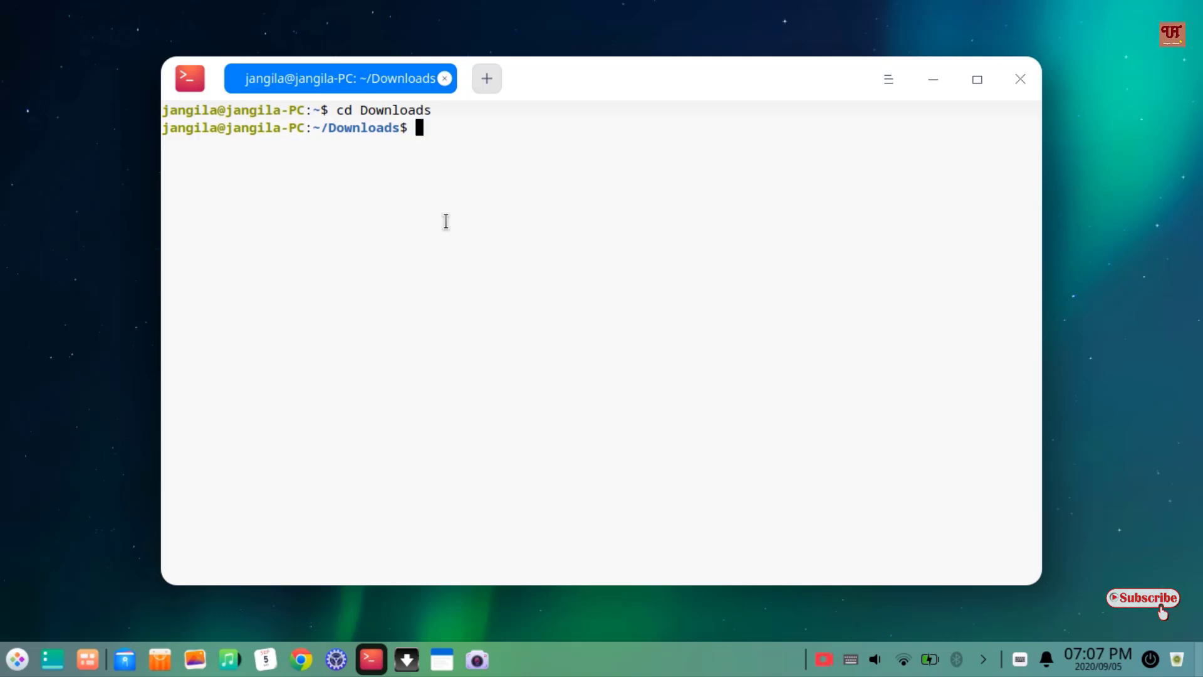
text(ls)
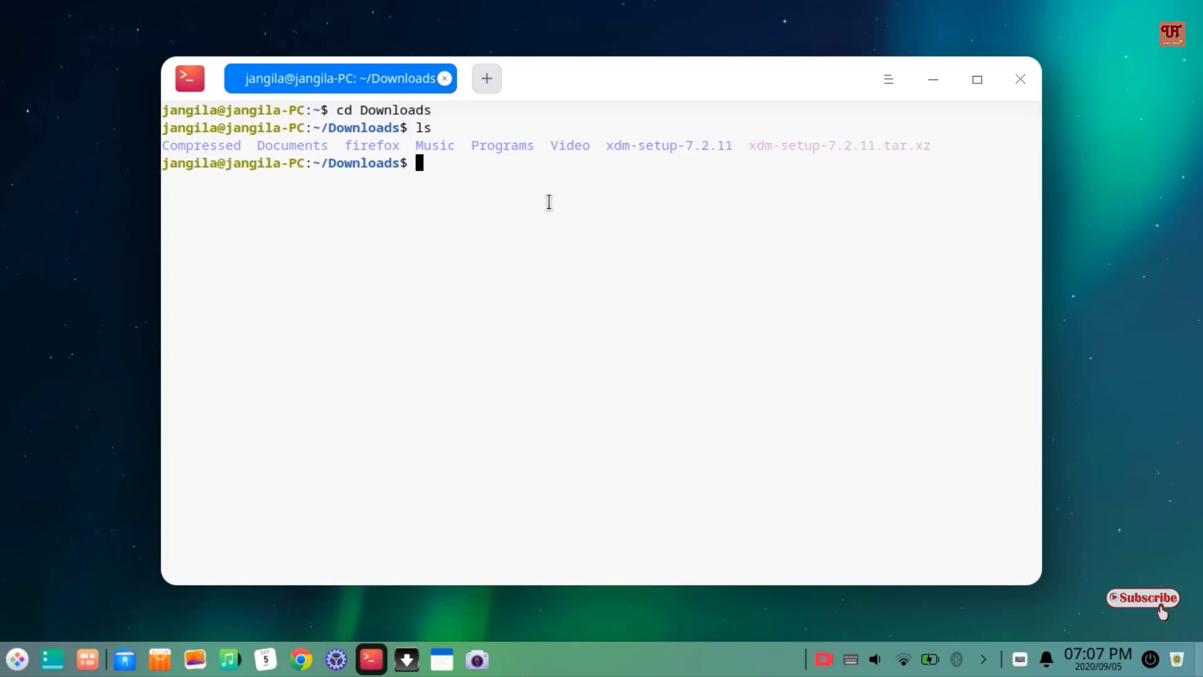
Step: Change into xdm-setup-7.2.11 by pasting the folder name after cd
text(cd)
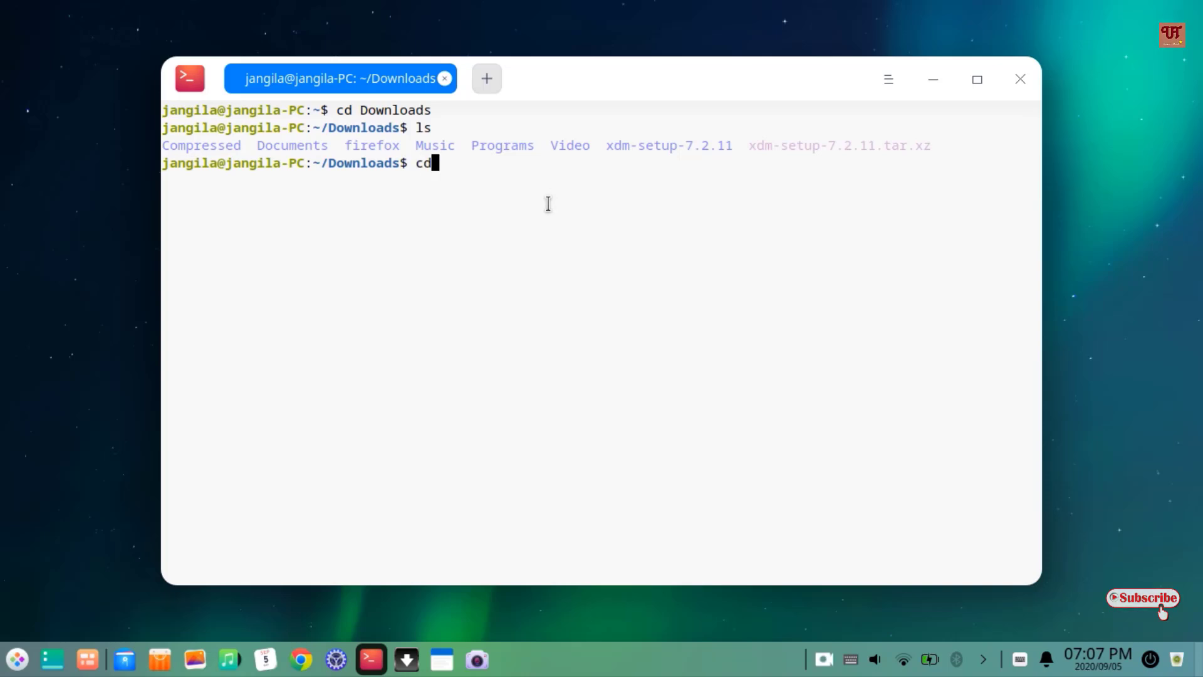
mouse_move(605, 142)
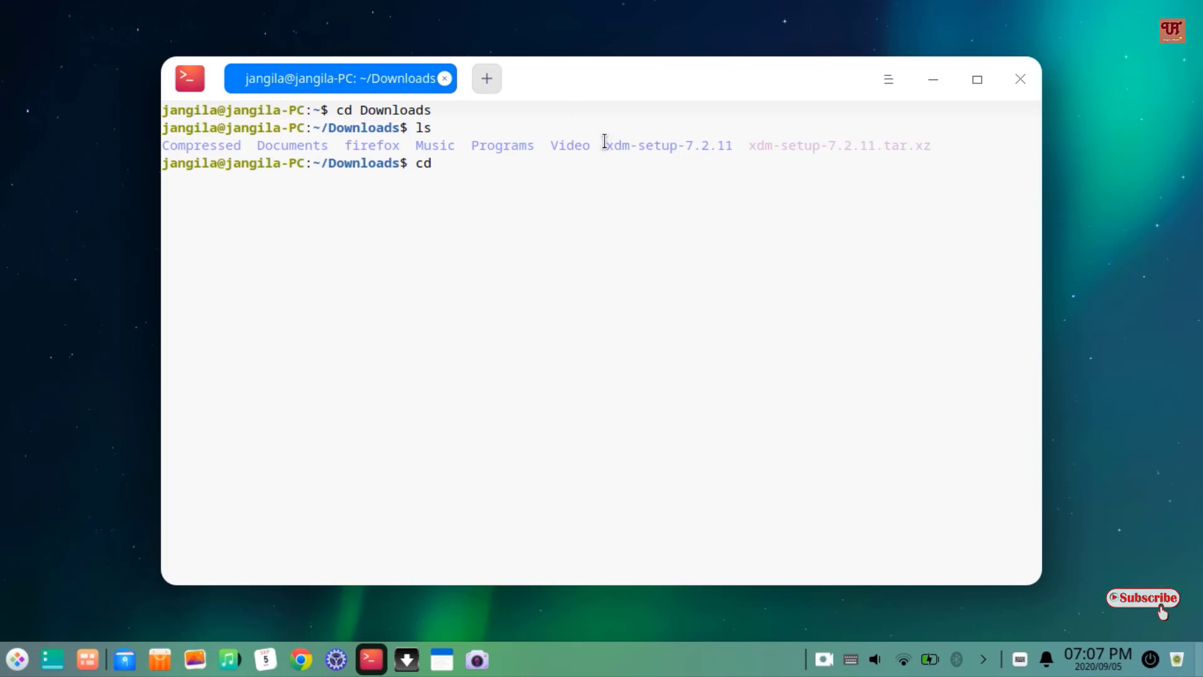
double_click(704, 145)
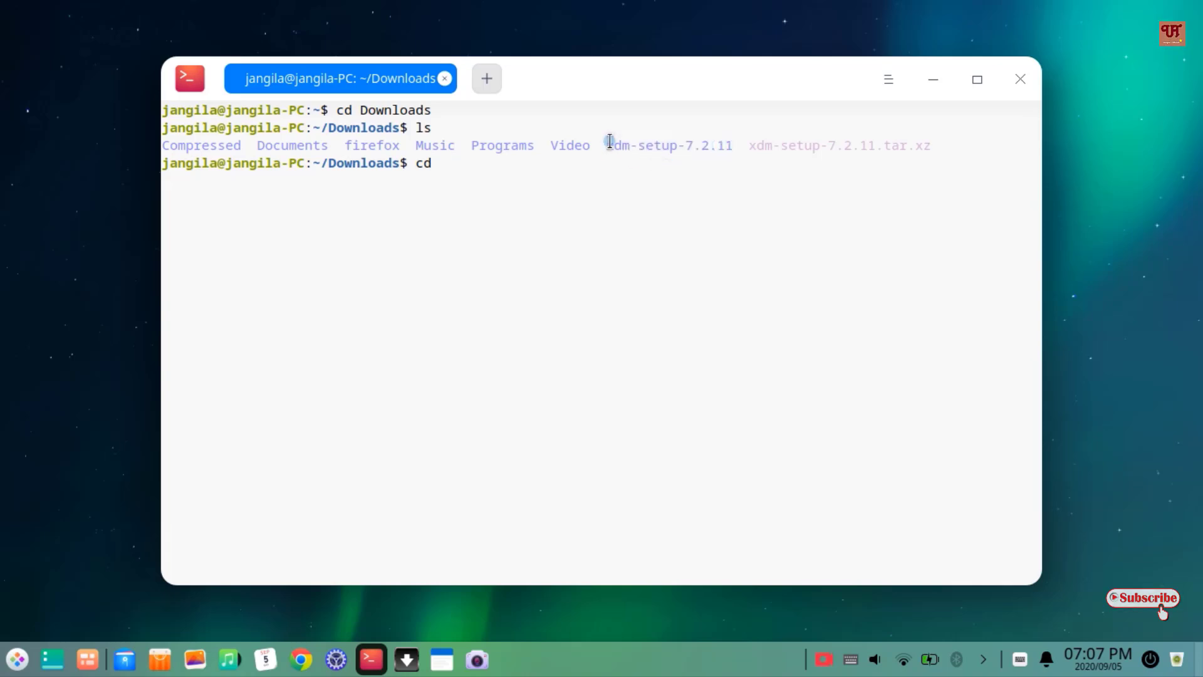
double_click(667, 146)
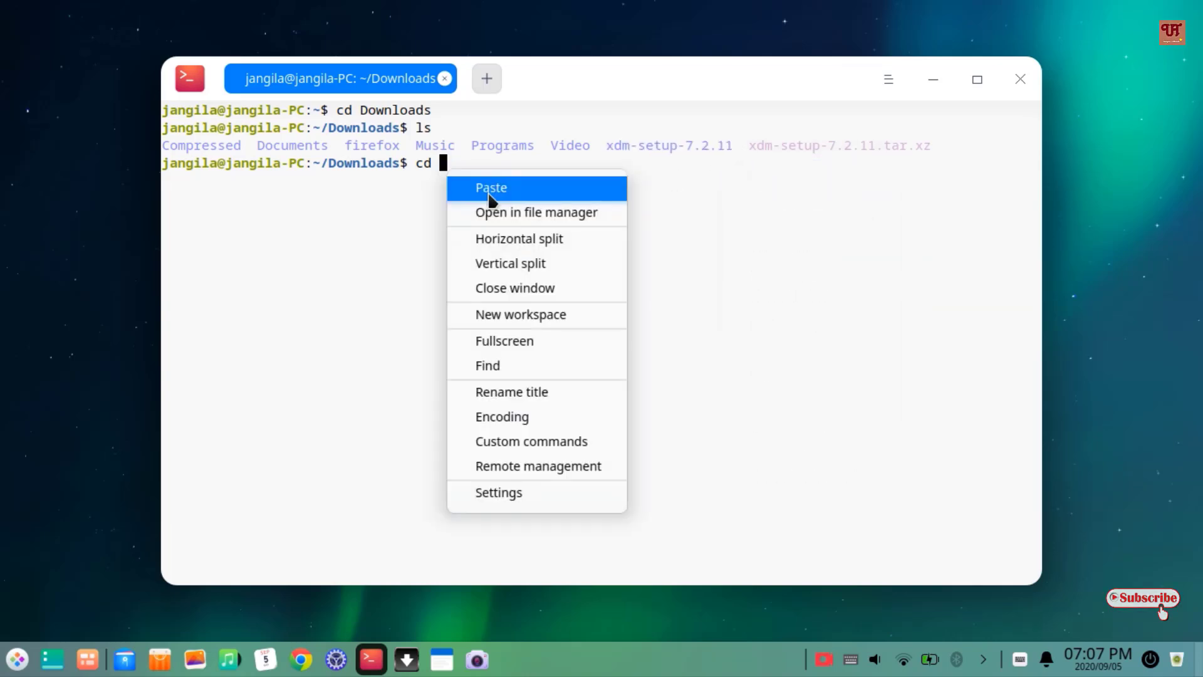
click(492, 188)
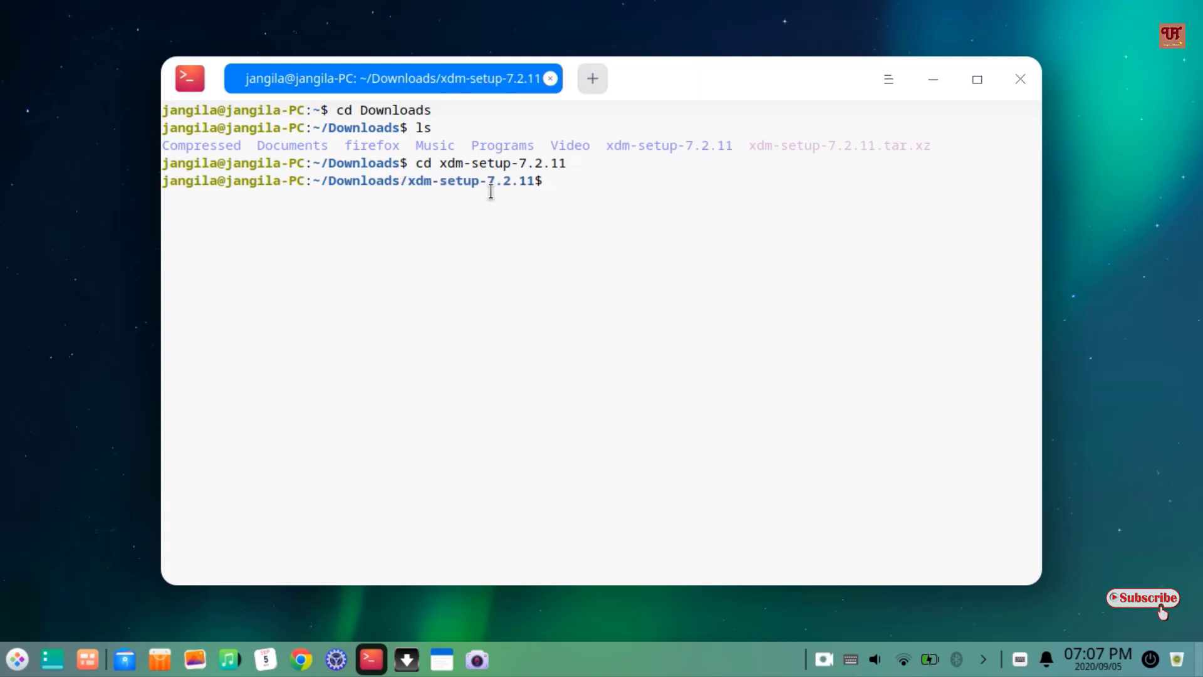
Step: List the folder with ls, showing install.sh and readme.txt, and select install.sh
text(l)
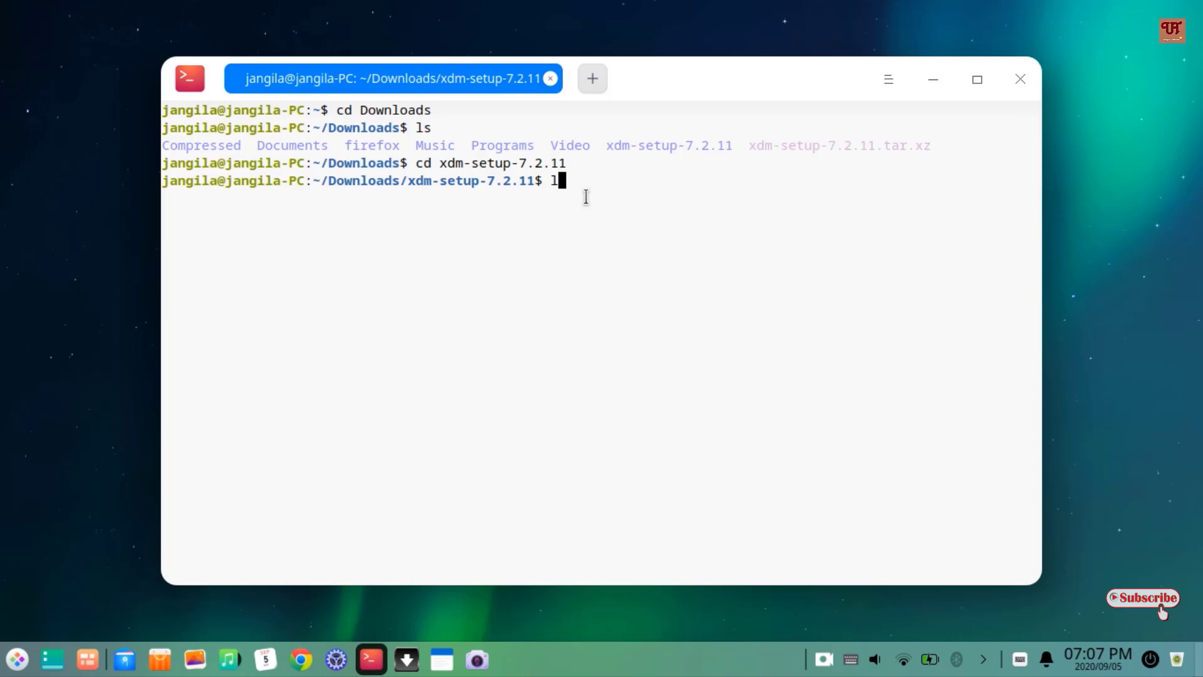
text(s)
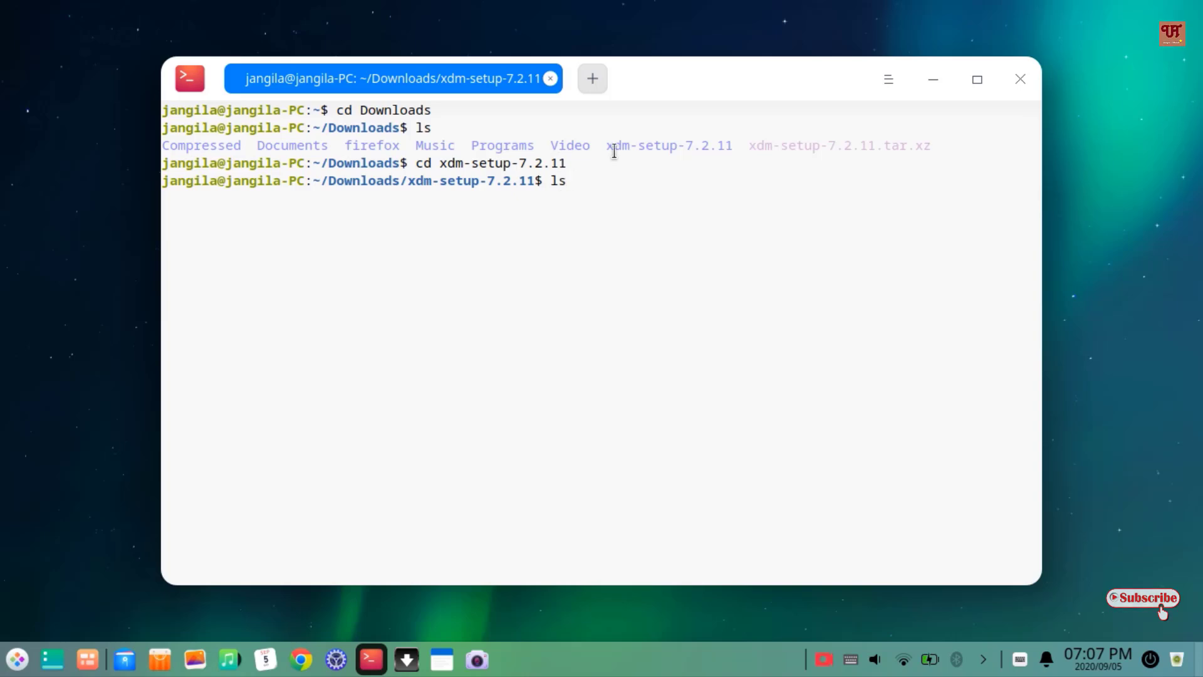
drag(607, 145, 645, 163)
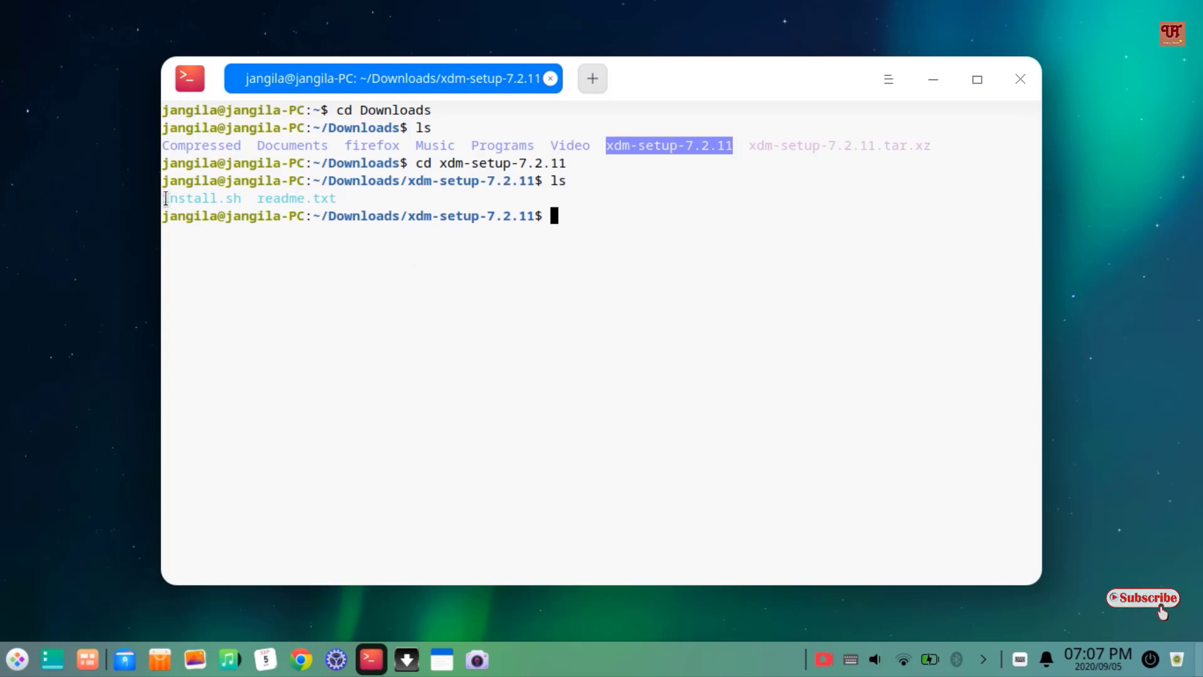
double_click(201, 198)
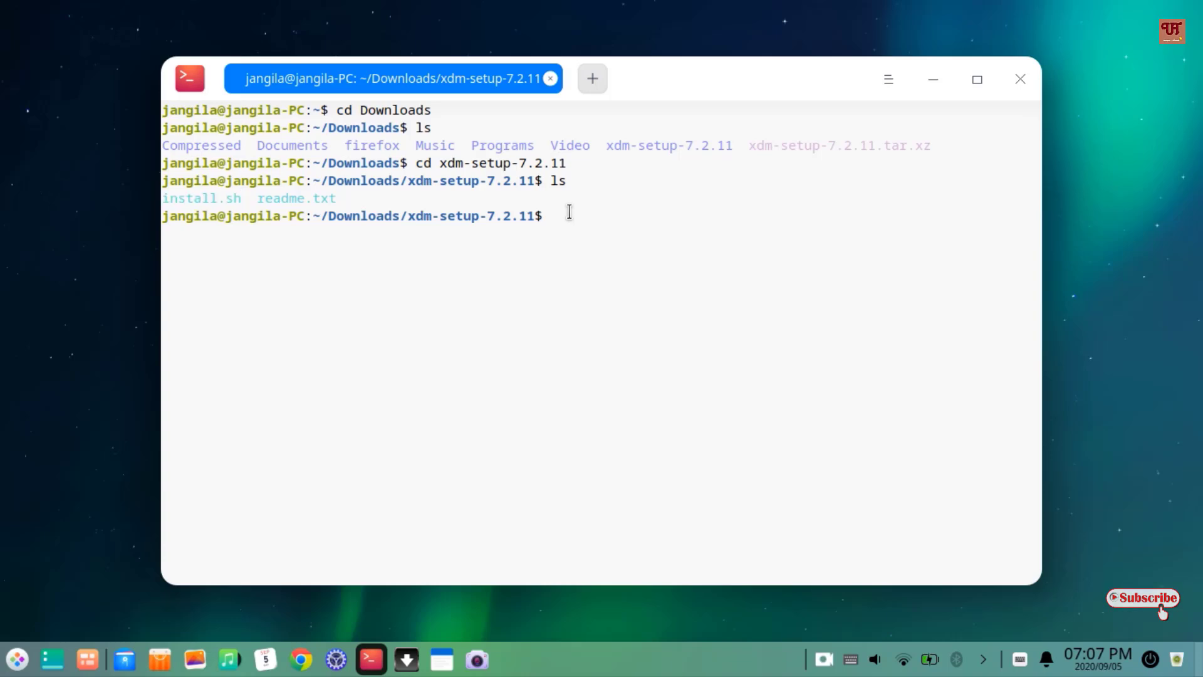
Step: Run sudo ./install.sh with the pasted script name until Installation completed appears
text(s)
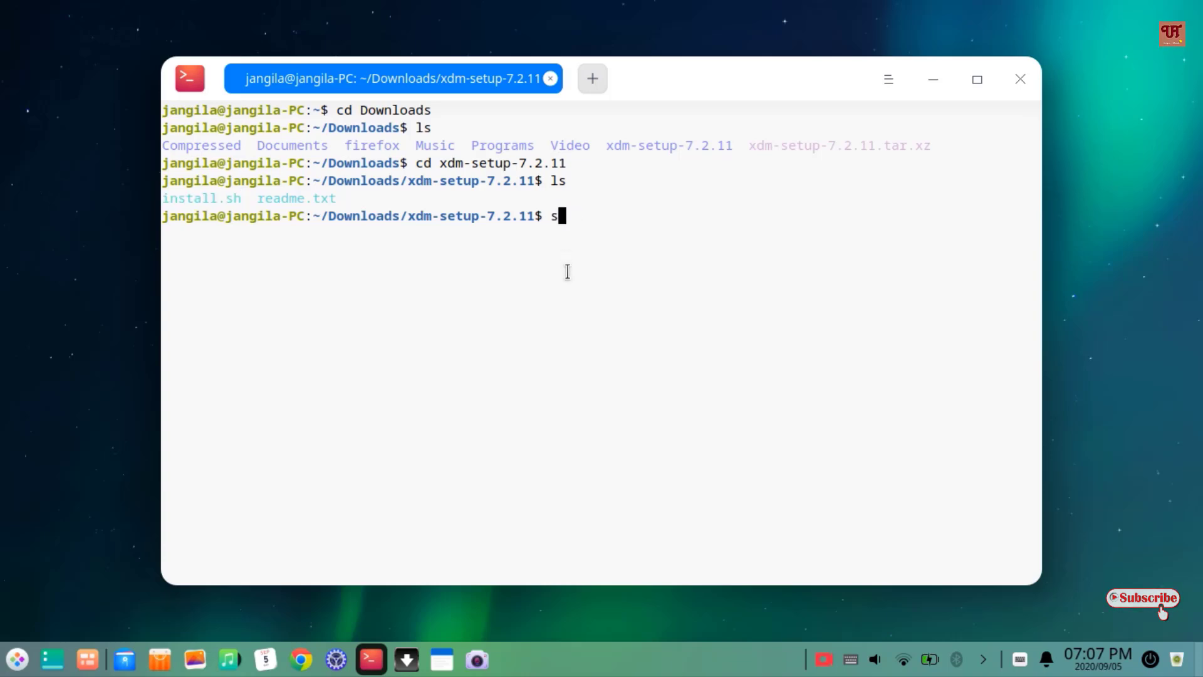
text(udo)
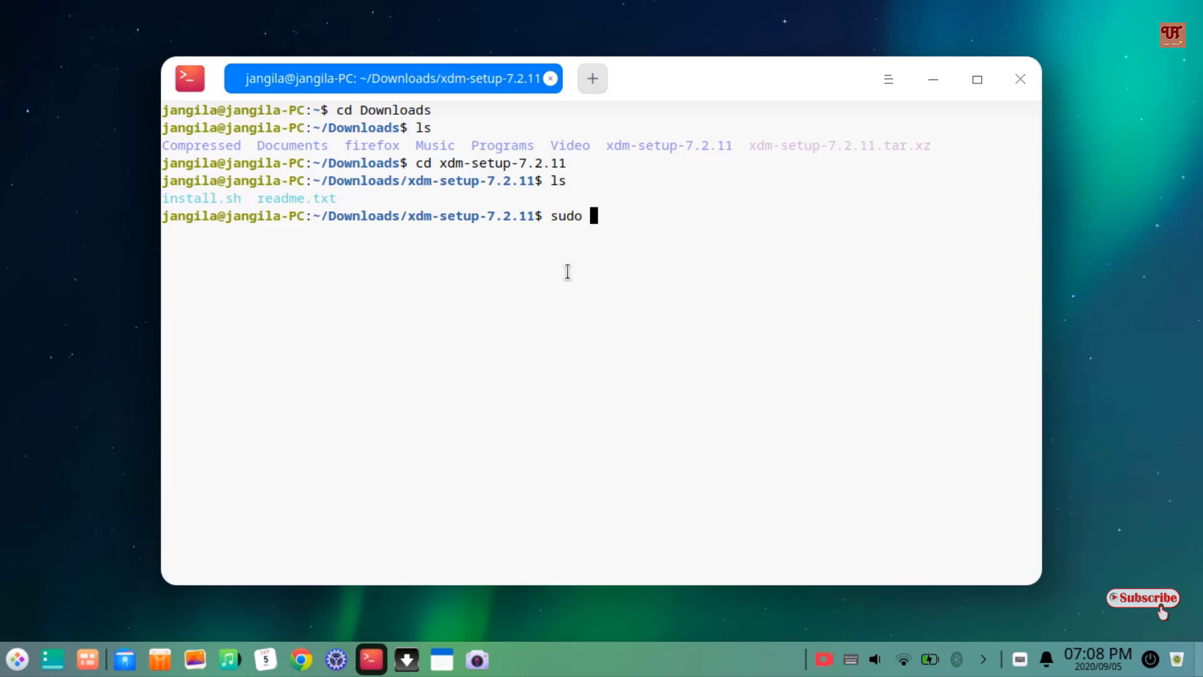
text(.)
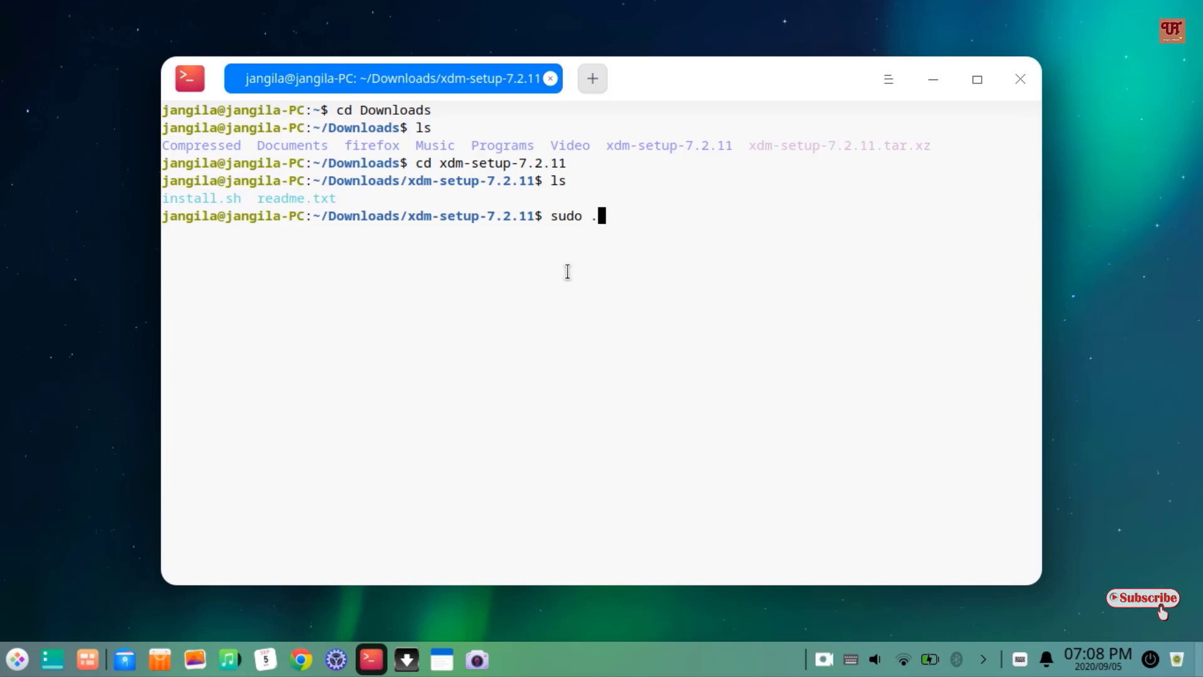
text(/)
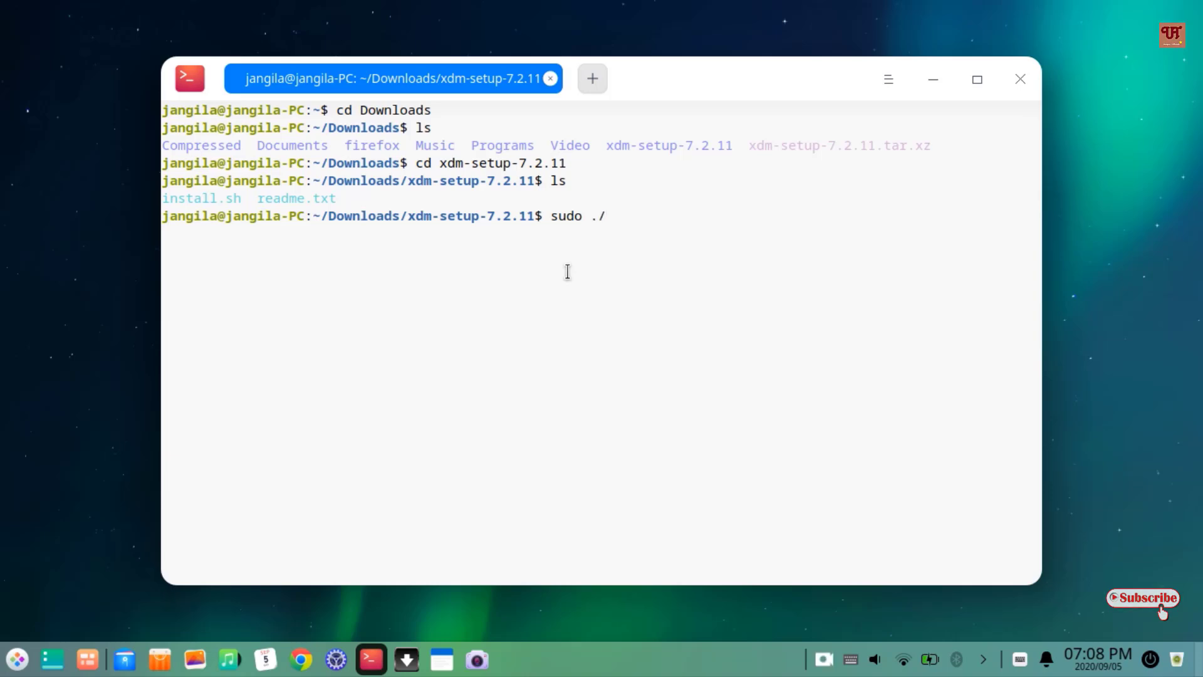
double_click(202, 198)
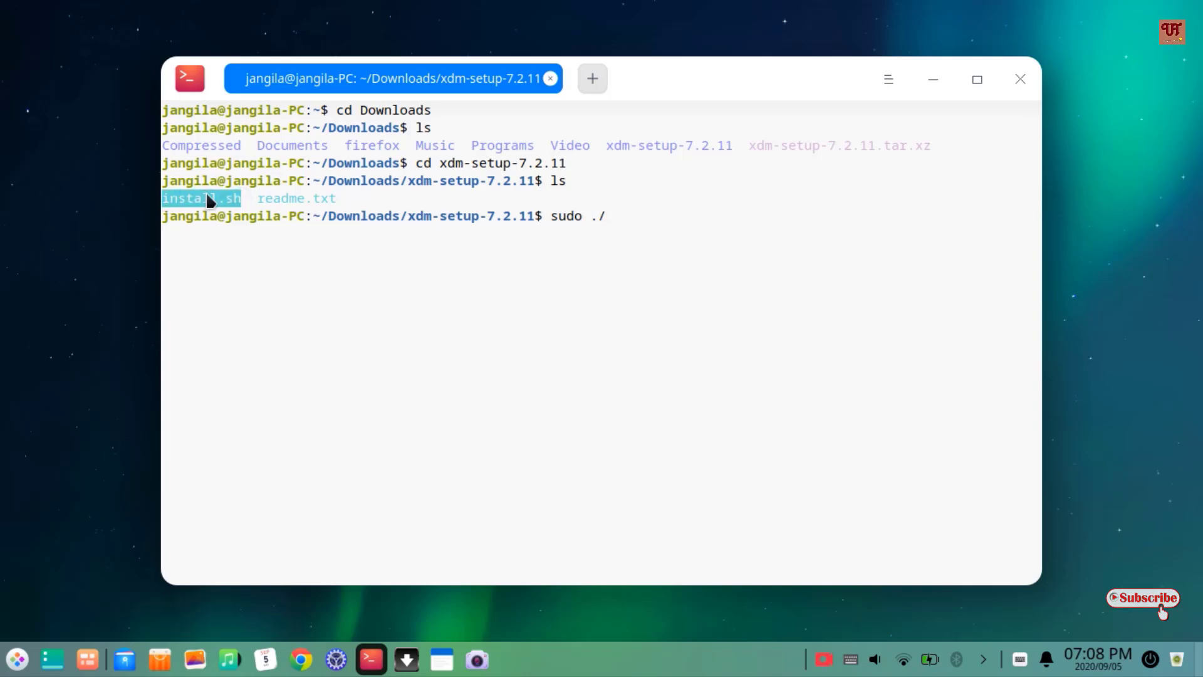
right_click(210, 201)
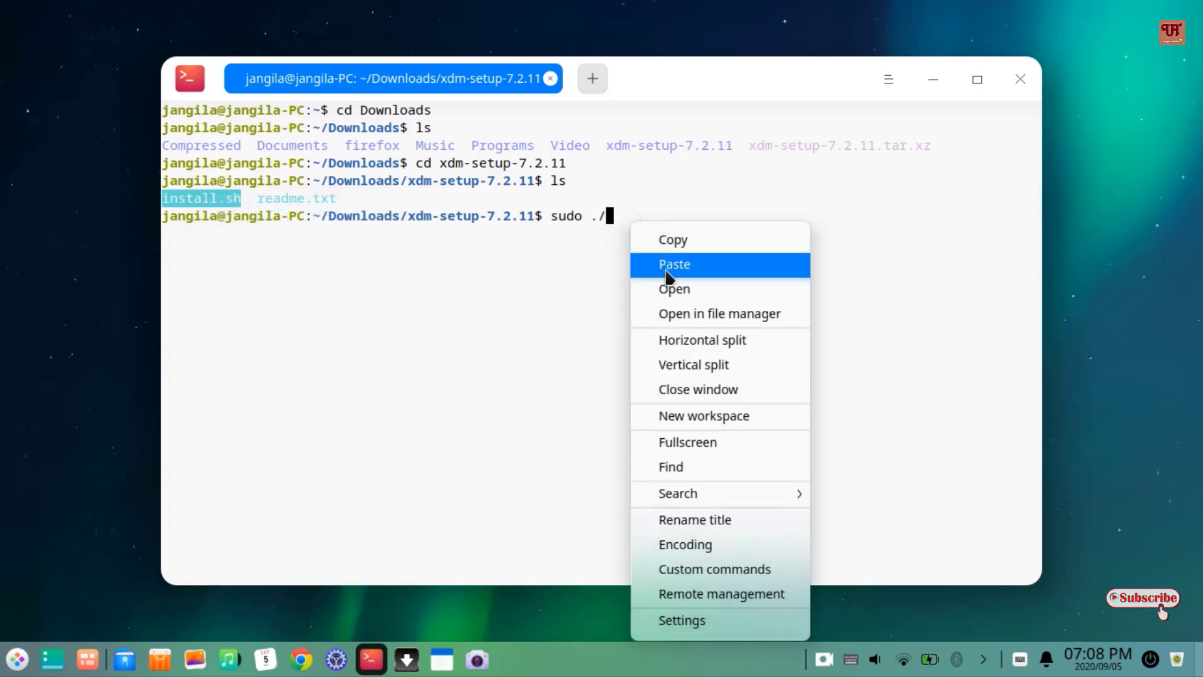
click(675, 265)
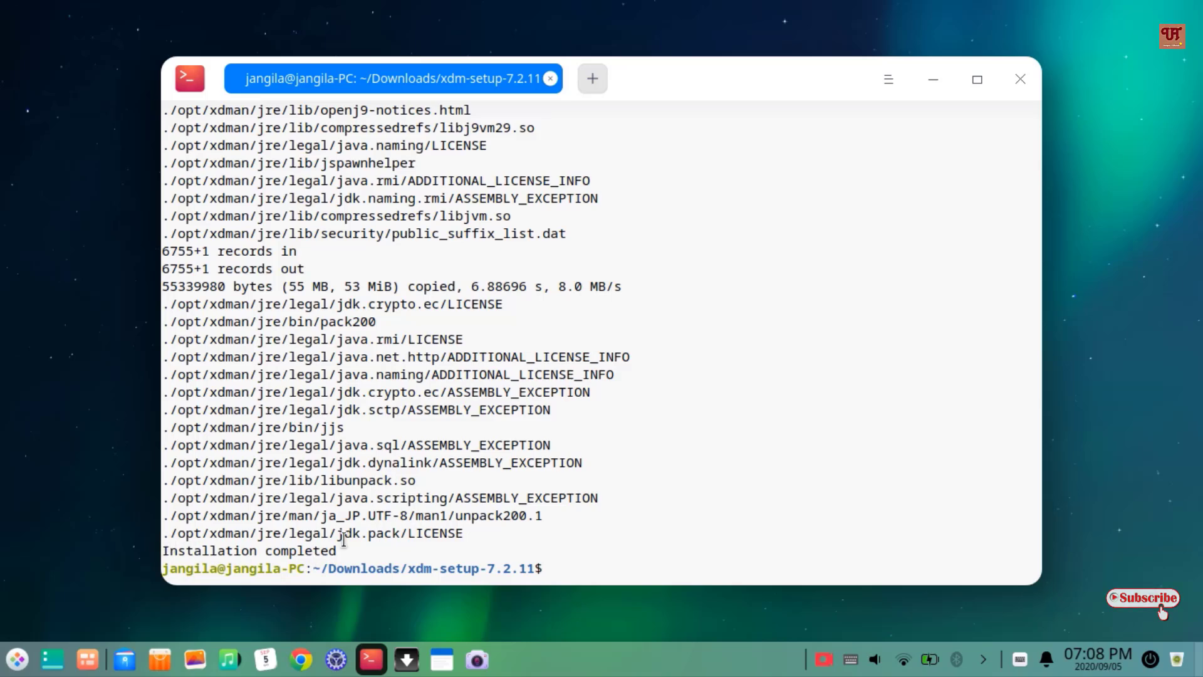
mouse_move(20, 655)
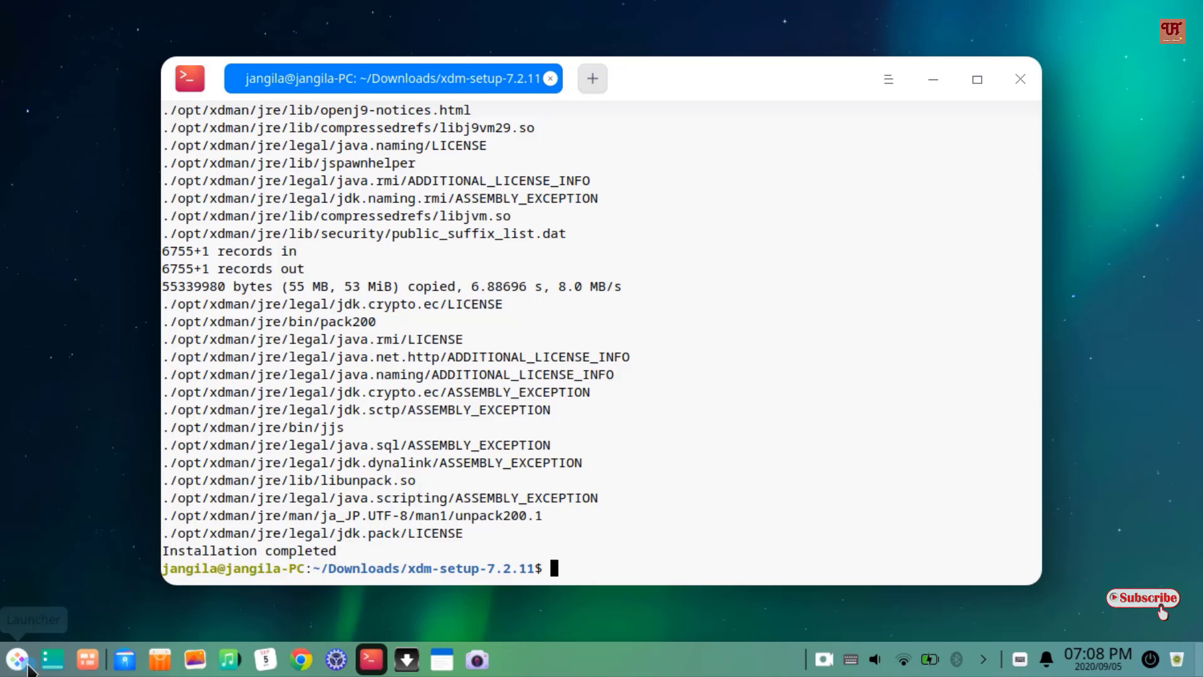
Step: Show the launcher's app list with Xtreme Download Manager among the installed applications
click(16, 654)
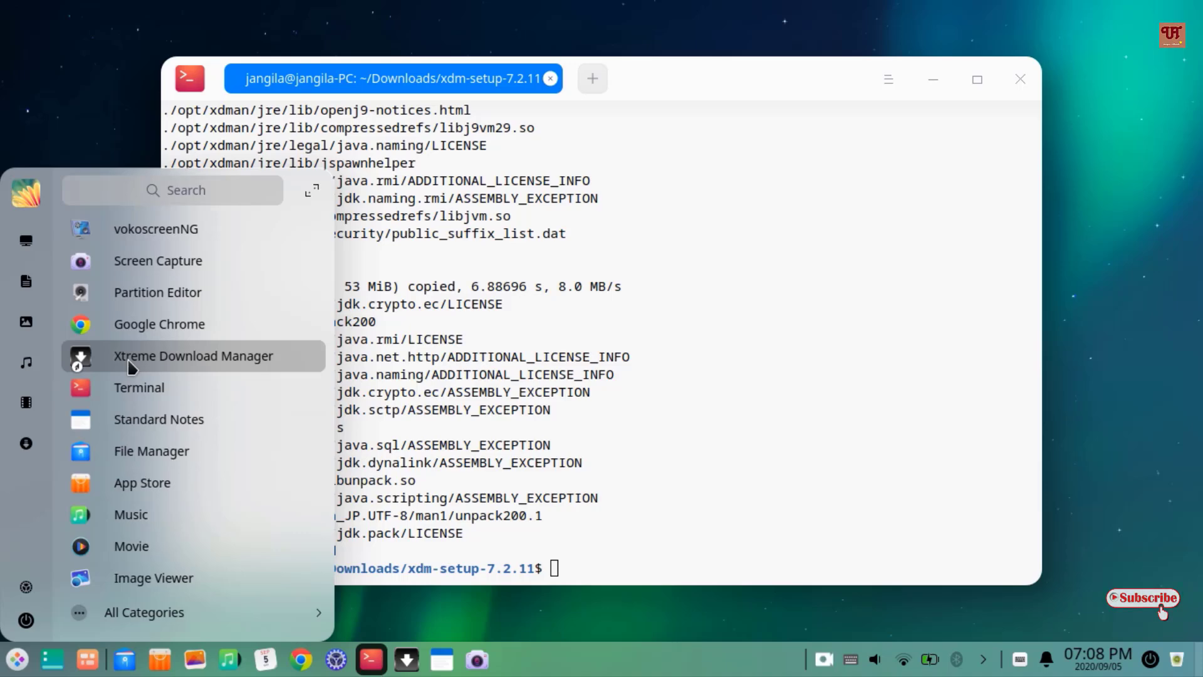
mouse_move(168, 371)
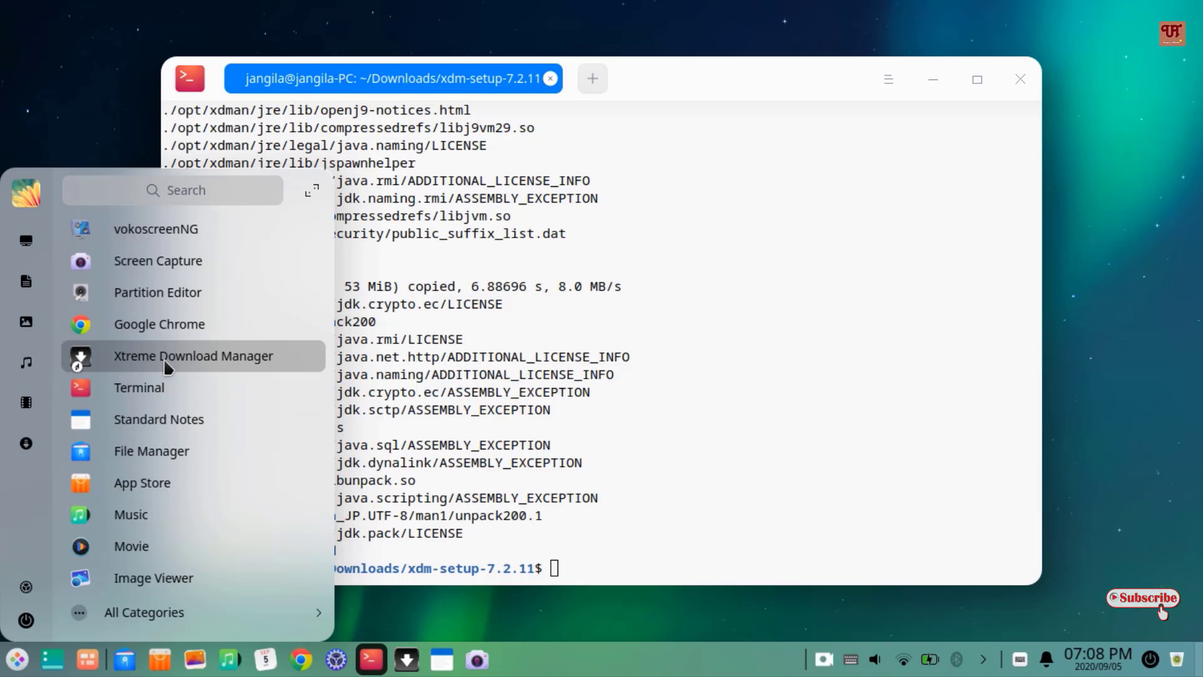